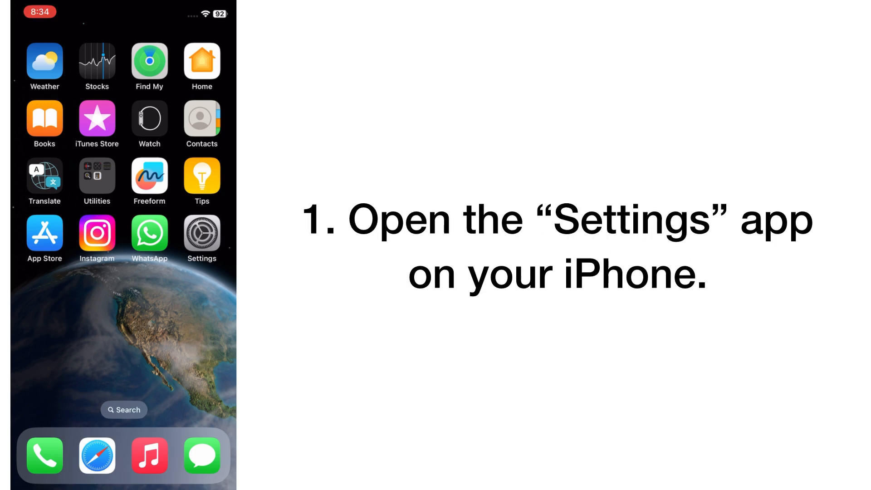
Navigate from the home screen through Settings > General to Transfer or Reset iPhone
{"action": "left_click", "coordinate": [202, 236]}
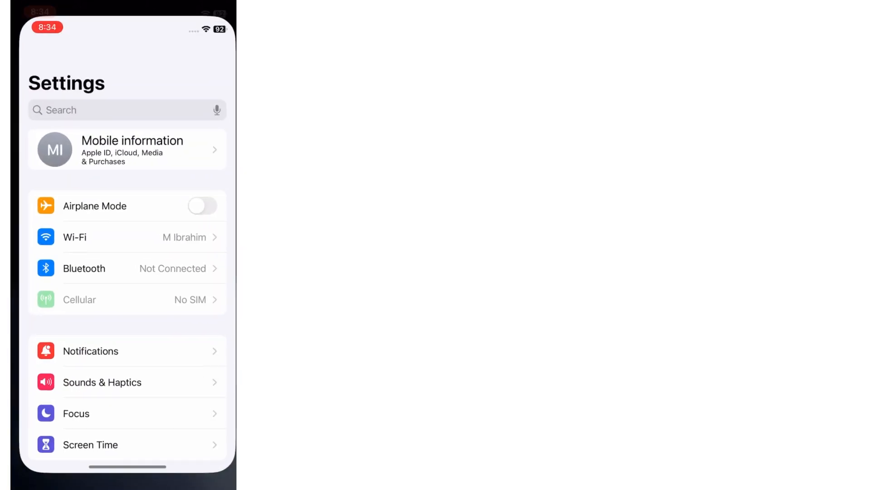
{"action": "scroll", "scroll_direction": "down", "scroll_amount": 3}
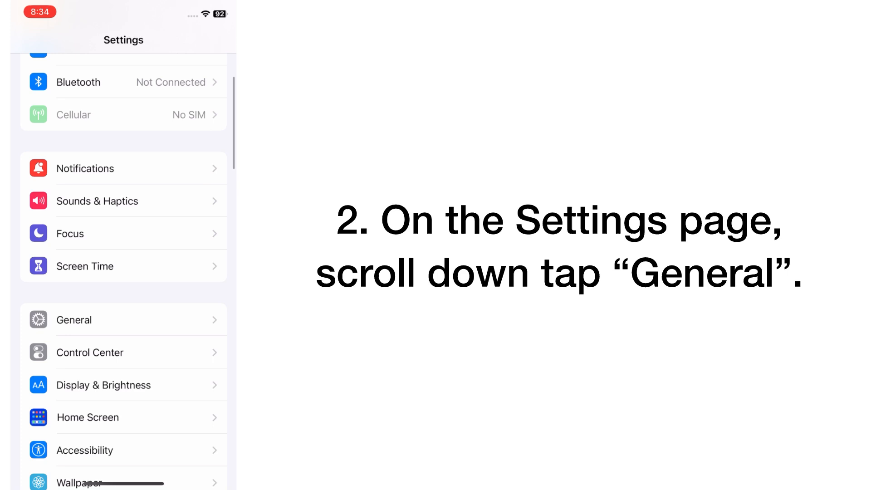
{"action": "scroll", "scroll_direction": "down", "scroll_amount": 3}
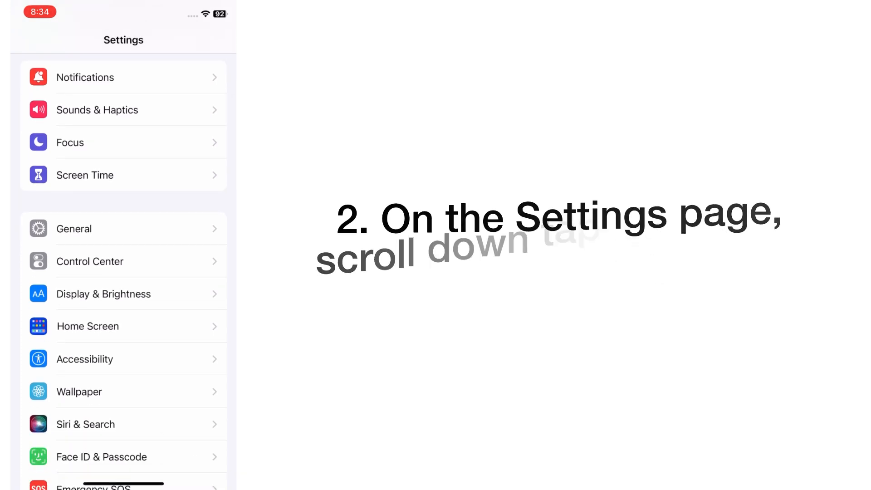
{"action": "left_click", "coordinate": [73, 228]}
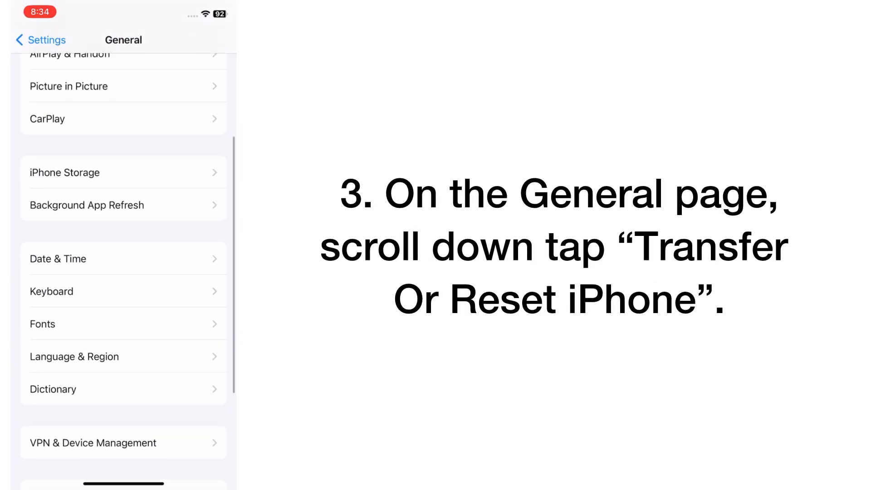
{"action": "scroll", "scroll_direction": "down", "scroll_amount": 3}
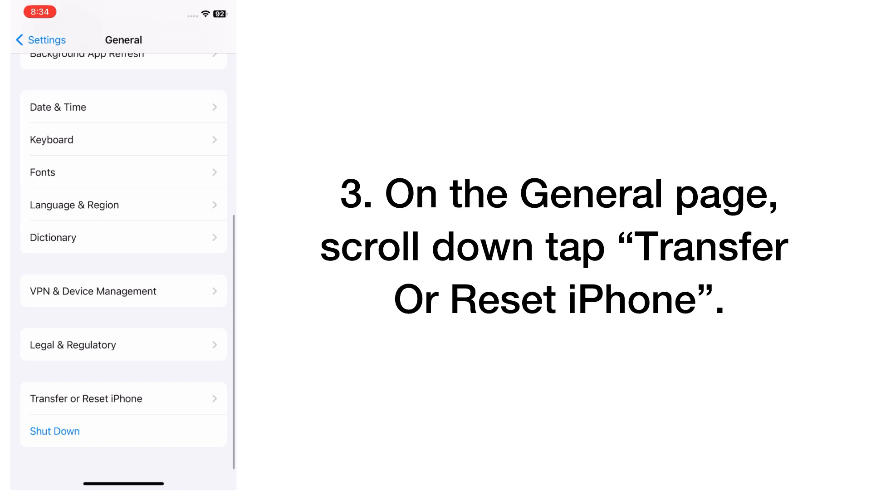
{"action": "left_click", "coordinate": [87, 398]}
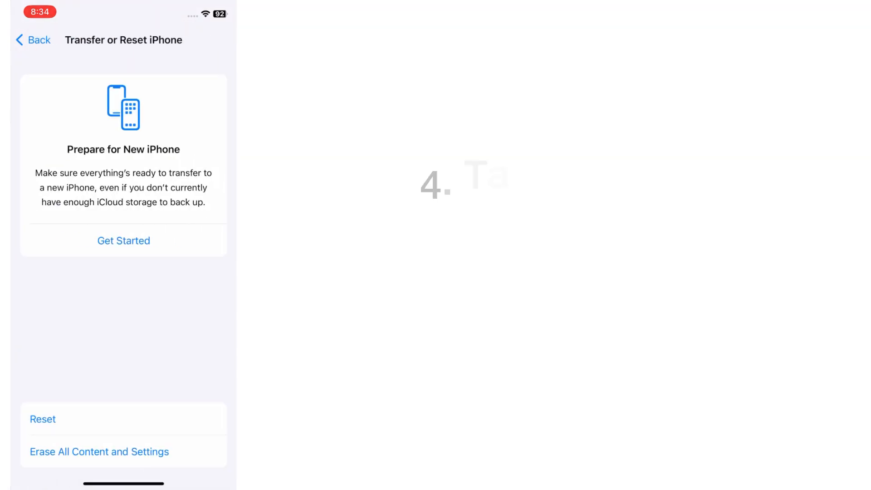
Choose Reset Keyboard Dictionary from the Reset action sheet
{"action": "left_click", "coordinate": [43, 419]}
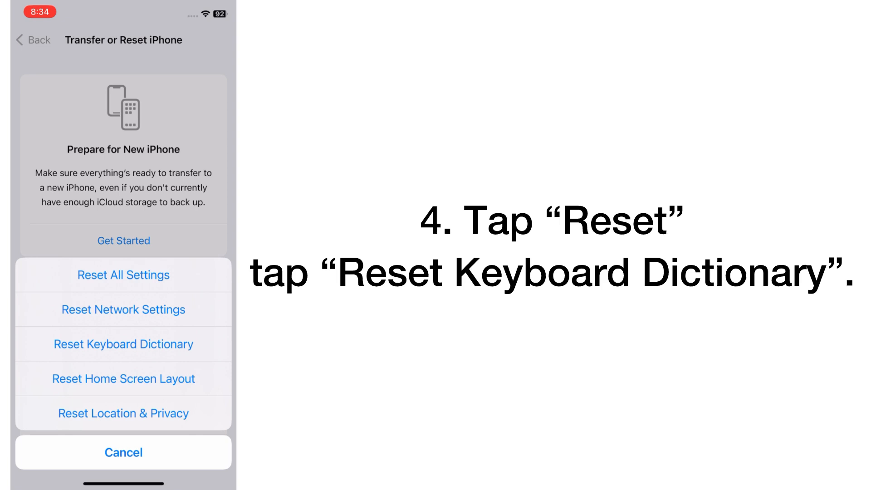
{"action": "left_click", "coordinate": [123, 344]}
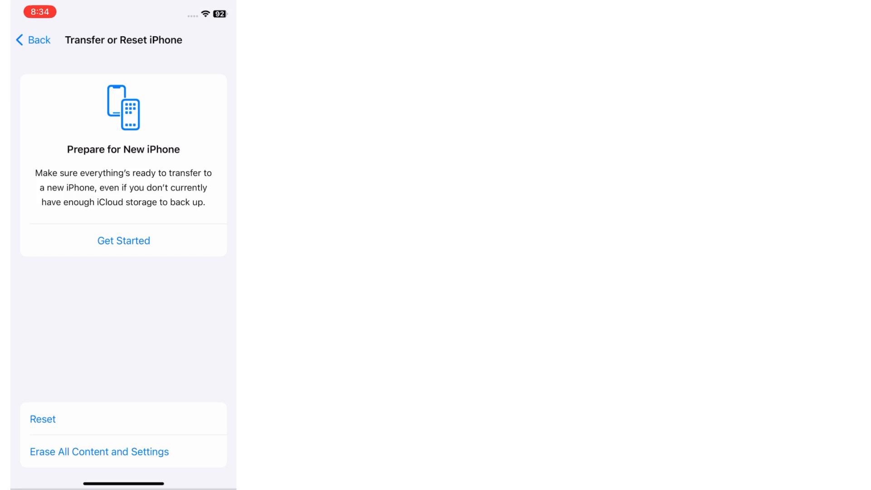
Close Settings and go back to the iPhone home screen
{"action": "left_click", "coordinate": [42, 418]}
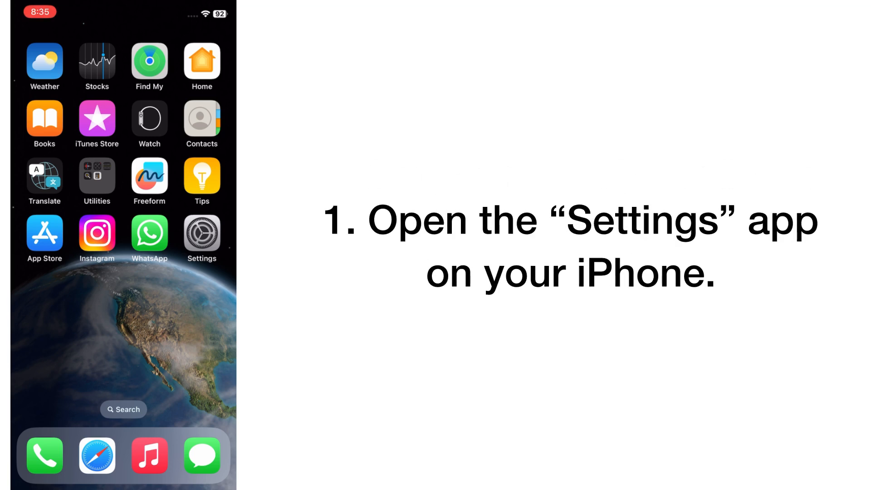
Reopen Settings, go through General, and show the Reset options sheet
{"action": "left_click", "coordinate": [201, 233]}
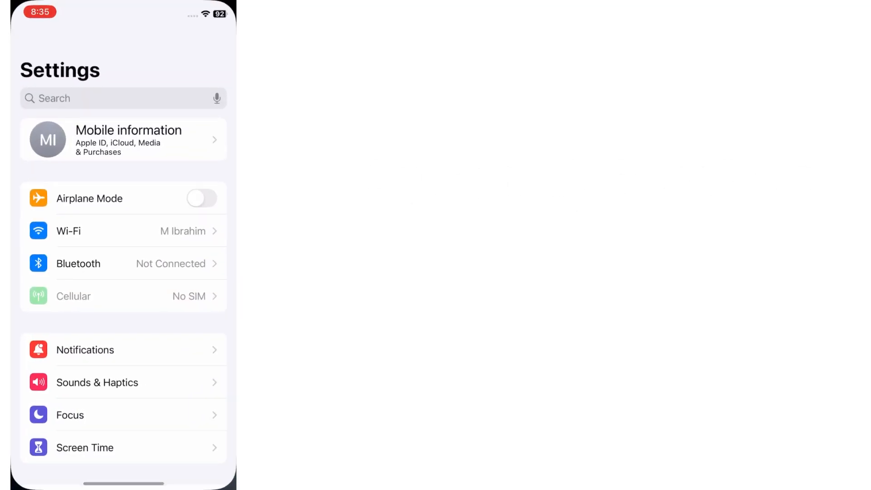
{"action": "scroll", "scroll_direction": "down", "scroll_amount": 3}
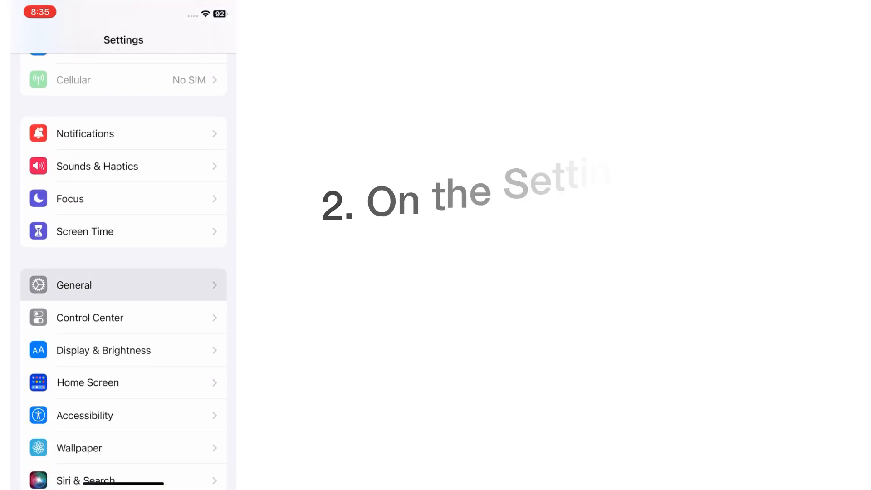
{"action": "left_click", "coordinate": [74, 284]}
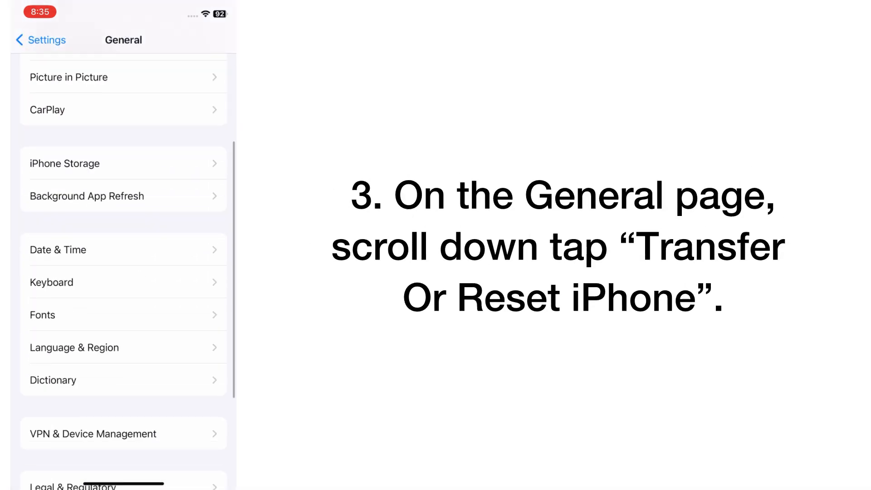
{"action": "scroll", "scroll_direction": "down", "scroll_amount": 3}
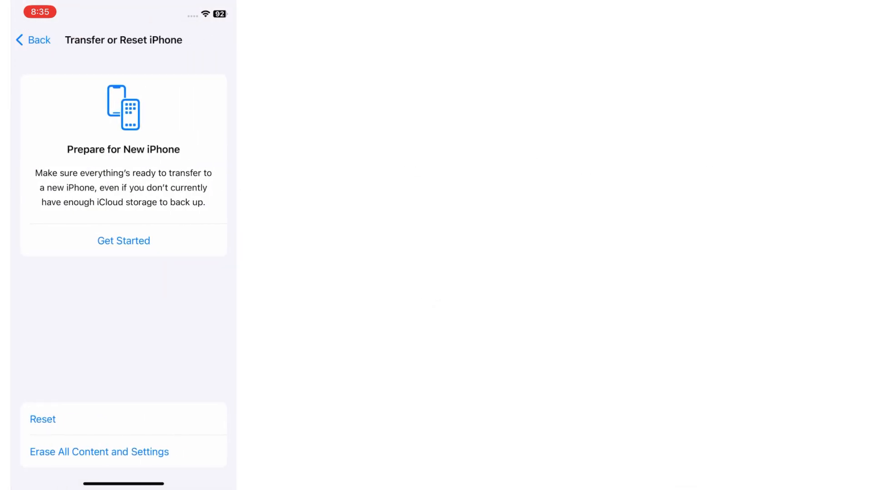
{"action": "left_click", "coordinate": [43, 419]}
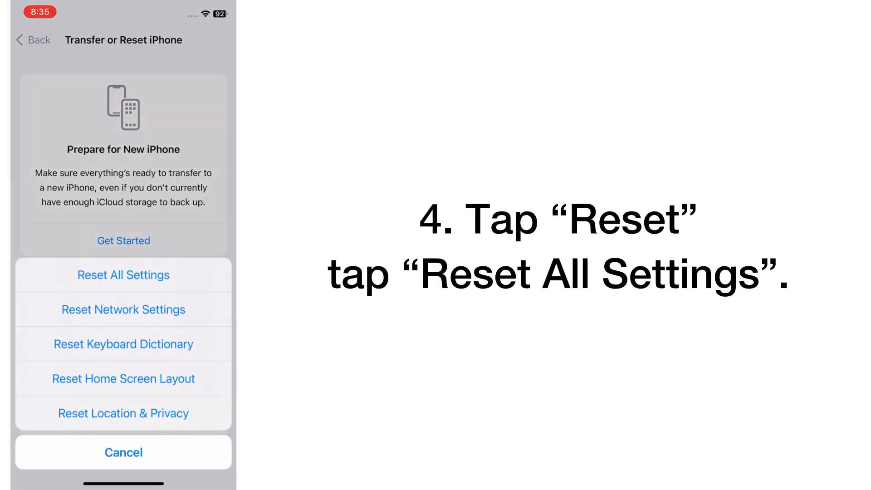